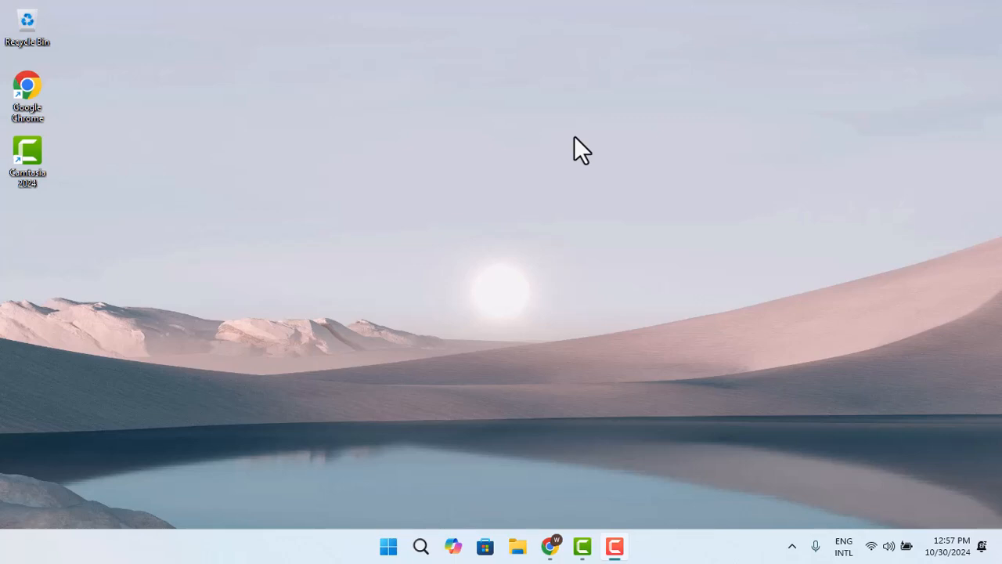
mouse_move(568, 150)
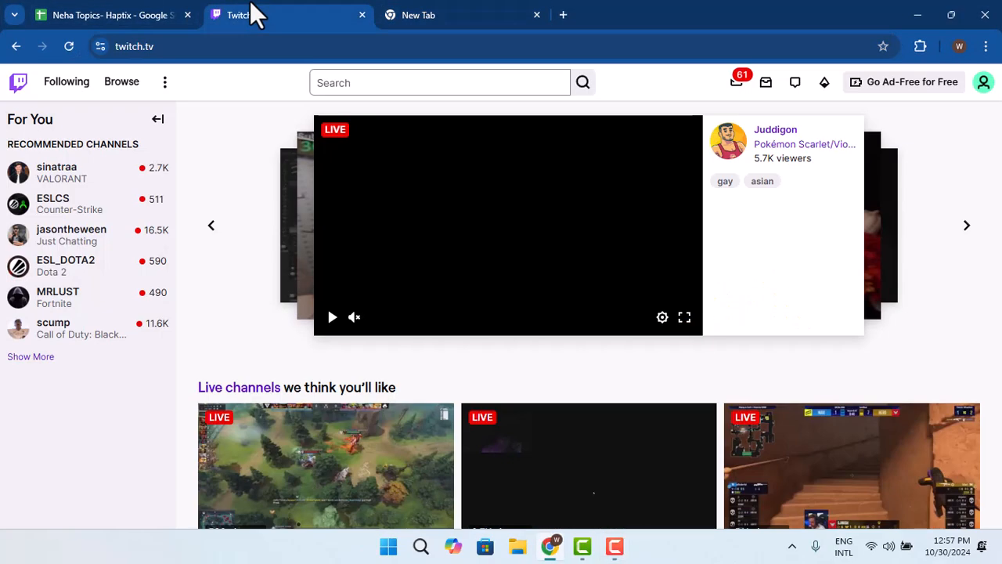
Step: Go to the Twitch Creator Dashboard home page through the account avatar menu
left_click(332, 317)
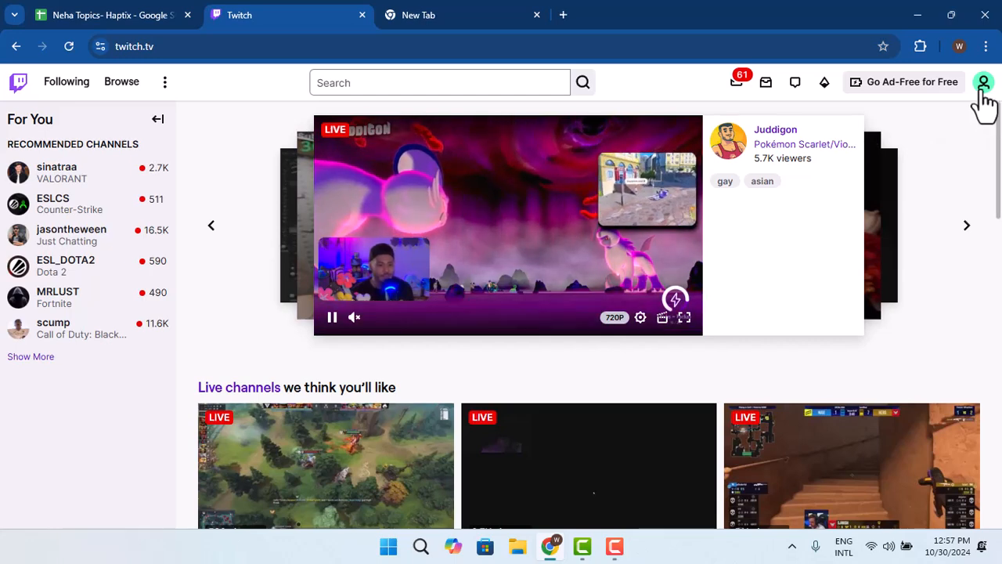
left_click(983, 82)
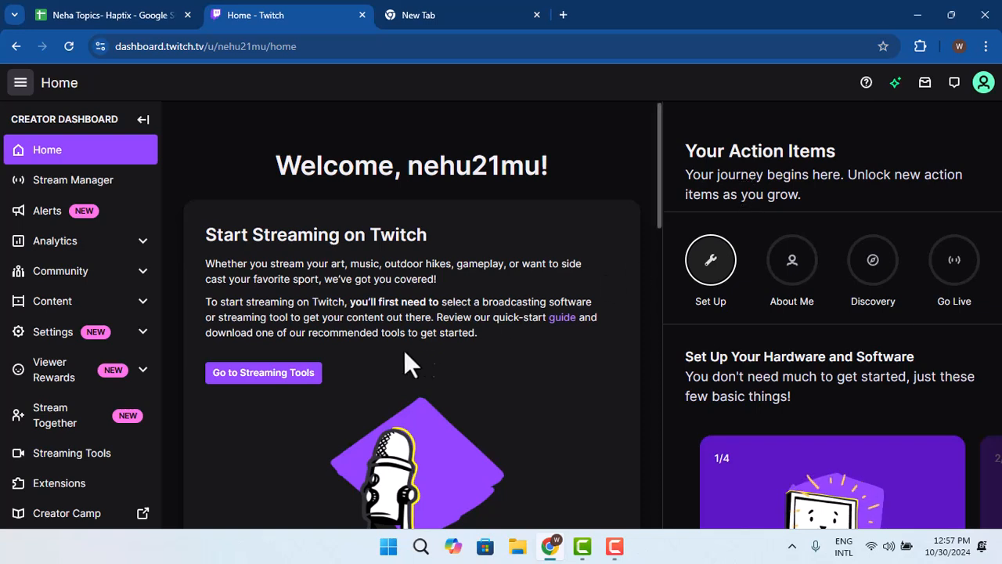
mouse_move(401, 371)
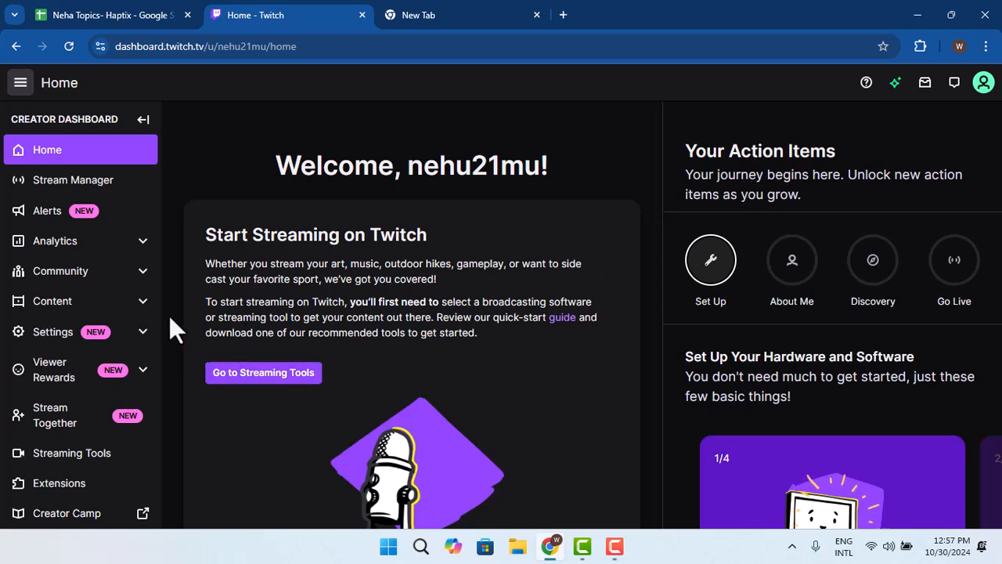
Step: Expand Viewer Rewards in the dashboard sidebar to reveal Drops and Rewards
left_click(53, 369)
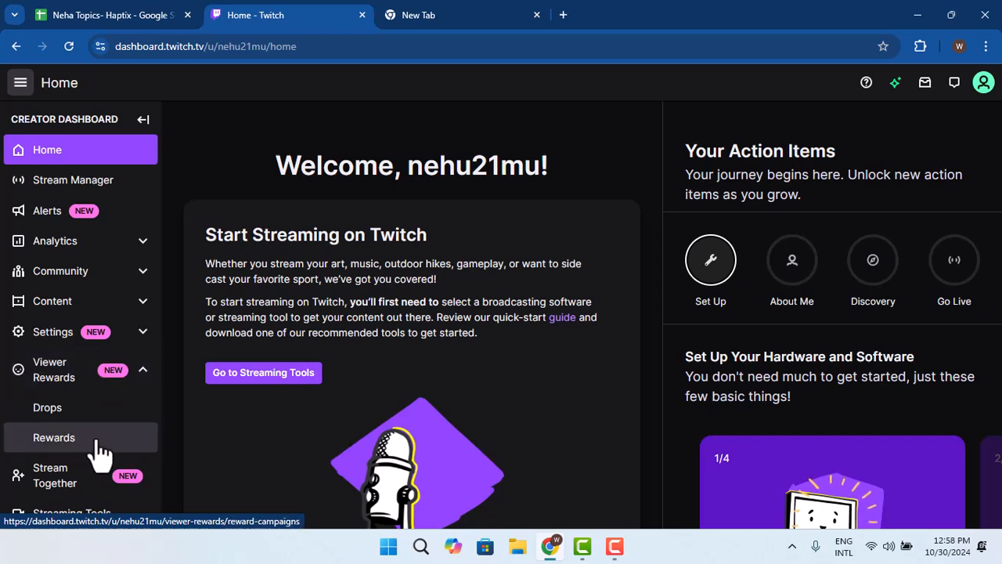
scroll("down", 3)
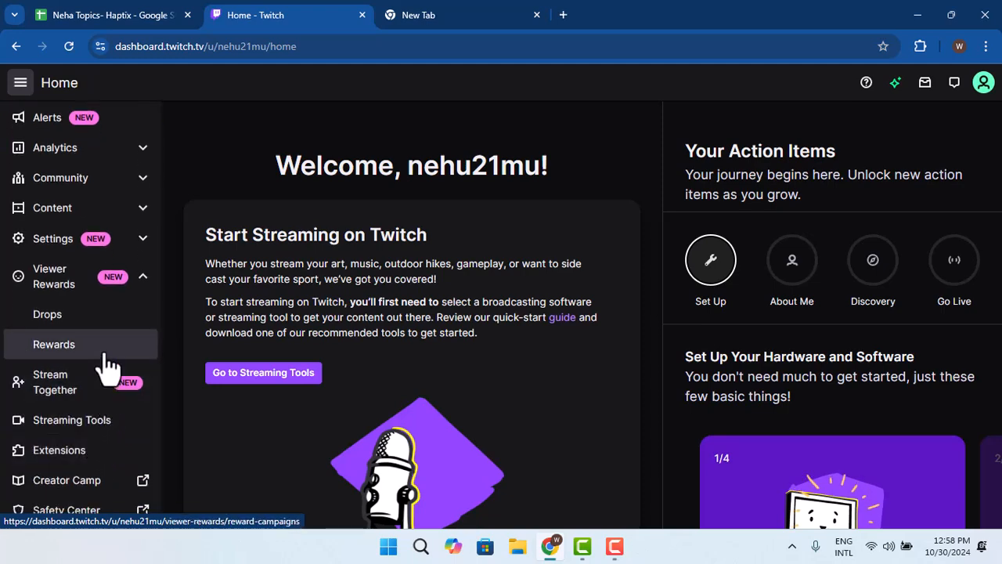
Step: View the Rewards campaigns, then browse the Drops page's Open Campaigns list
left_click(53, 344)
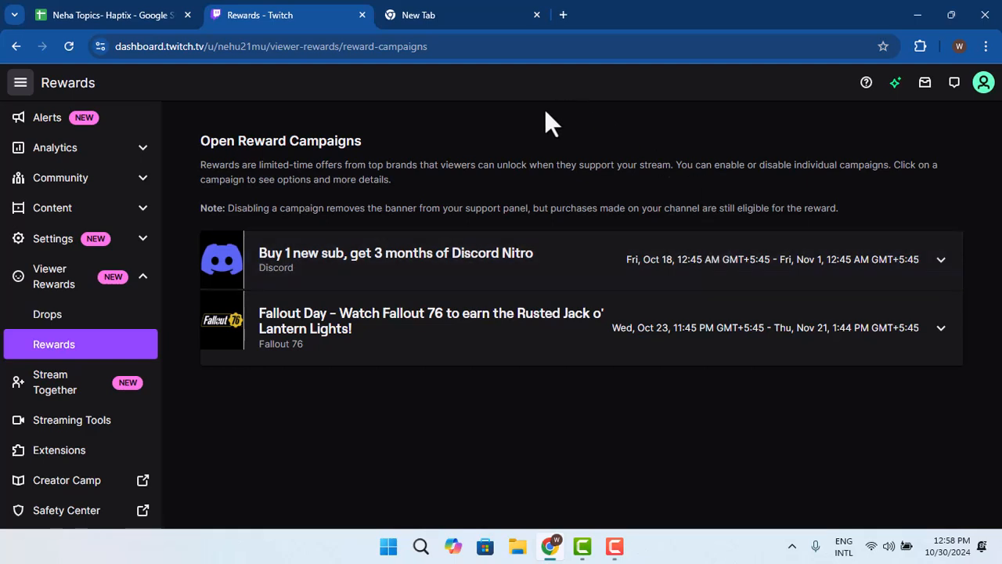
mouse_move(548, 125)
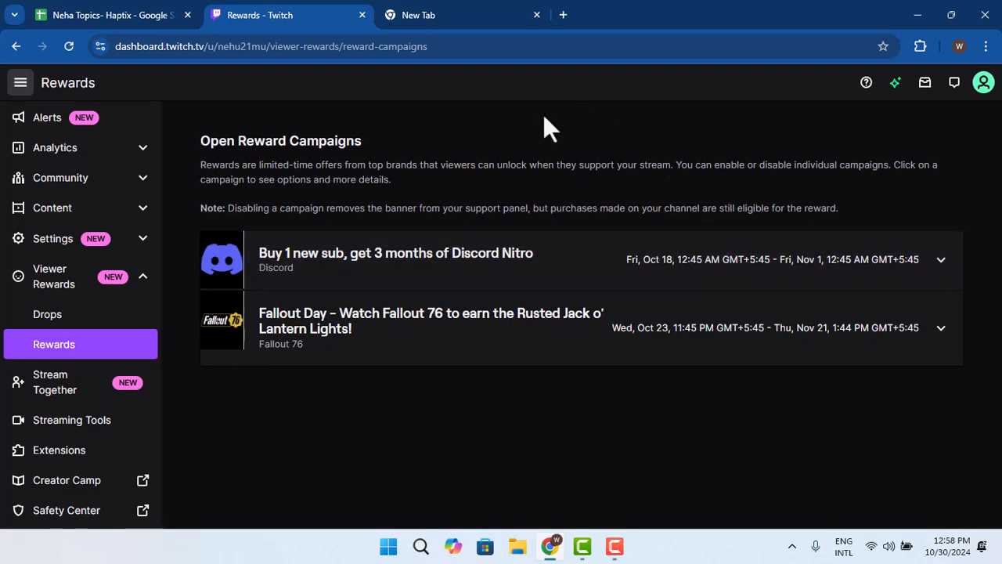
mouse_move(543, 131)
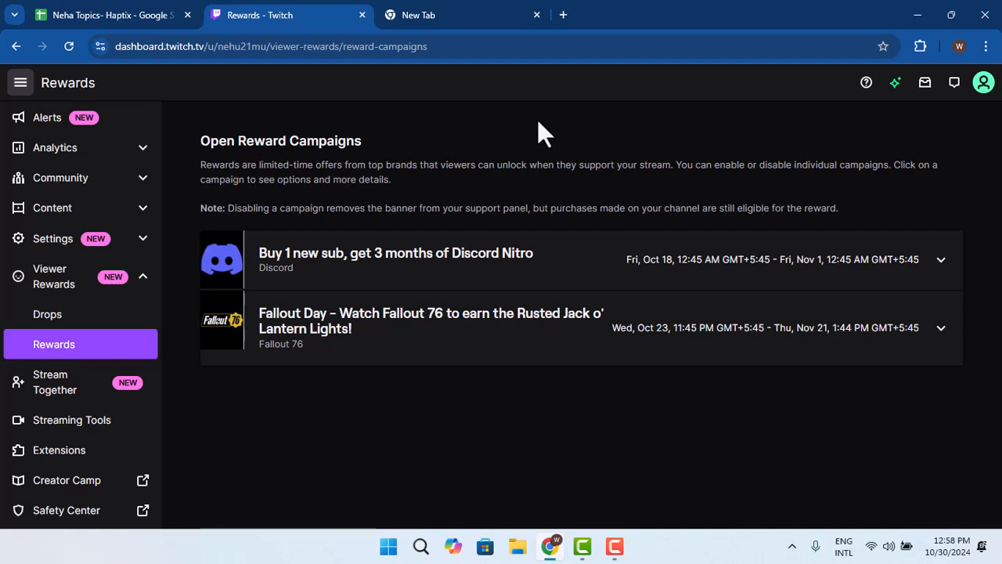
left_click(47, 314)
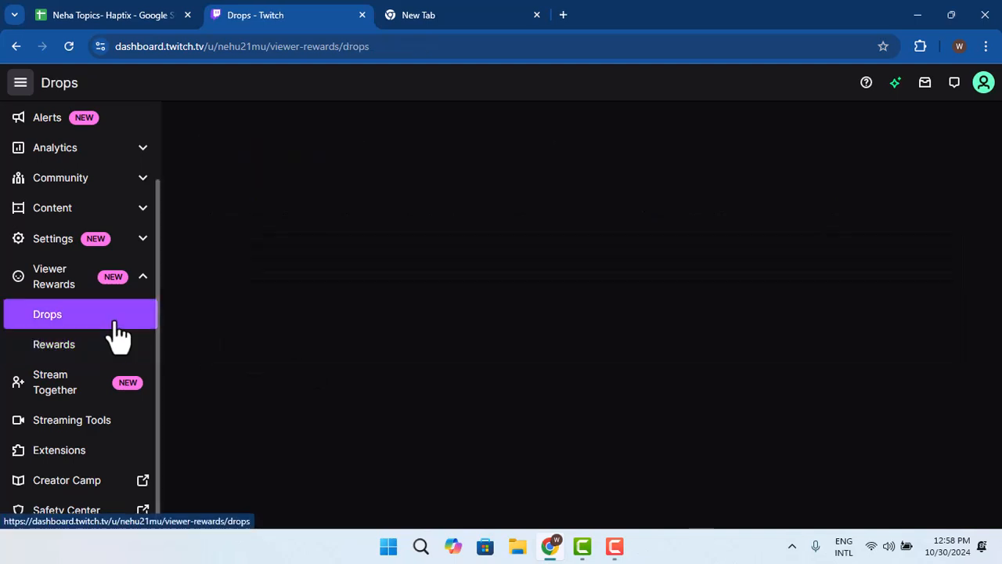
left_click(47, 314)
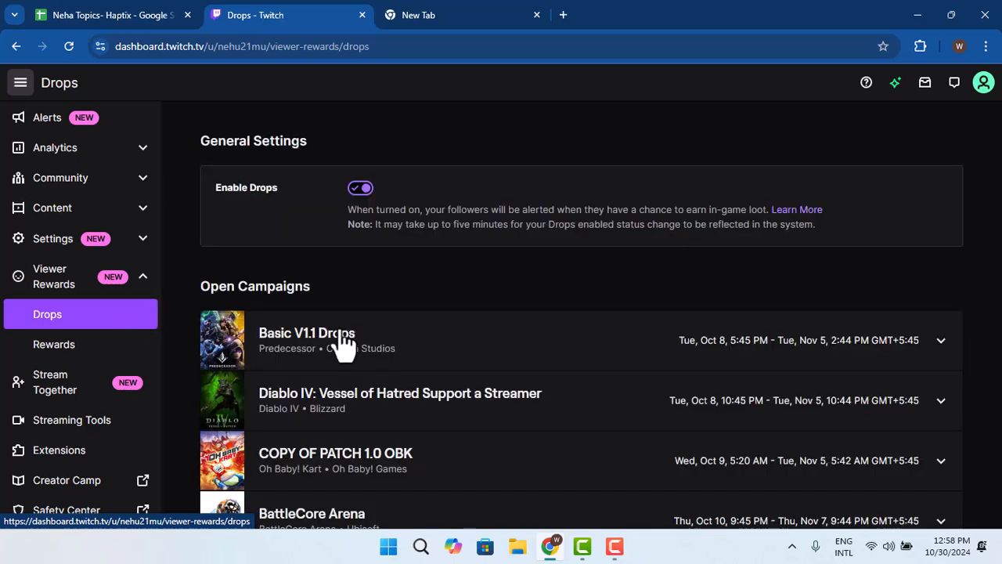
scroll("down", 3)
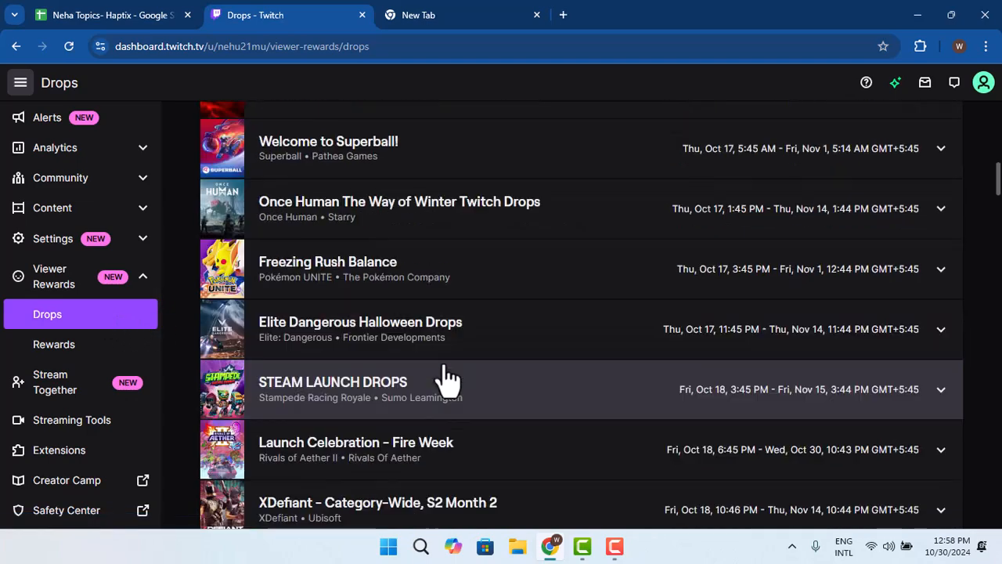